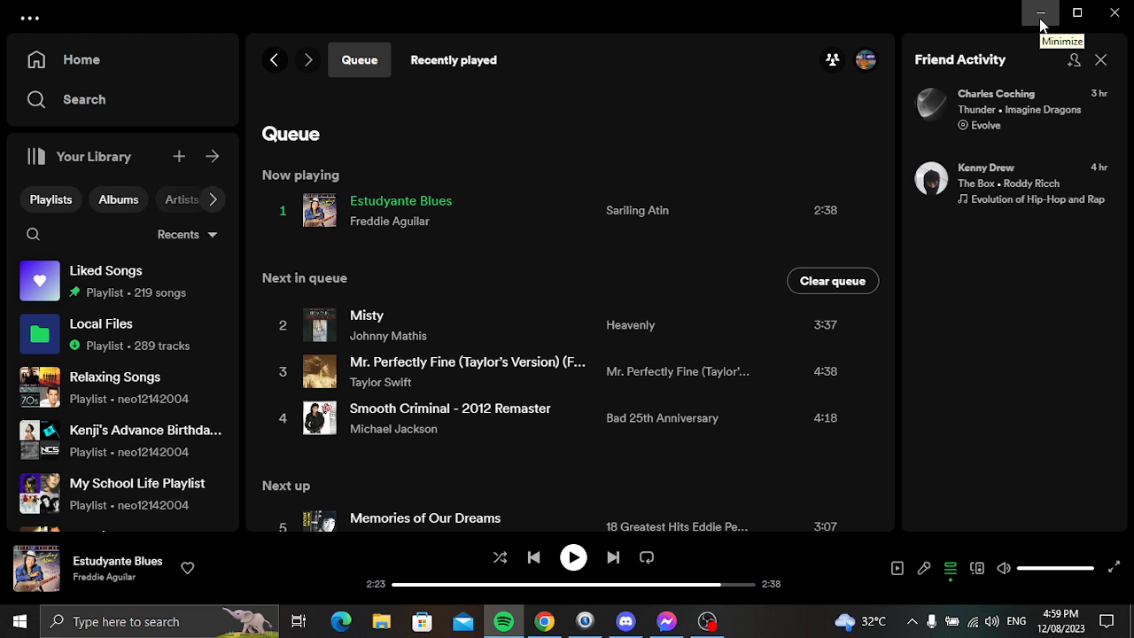
mouse_move(1041, 13)
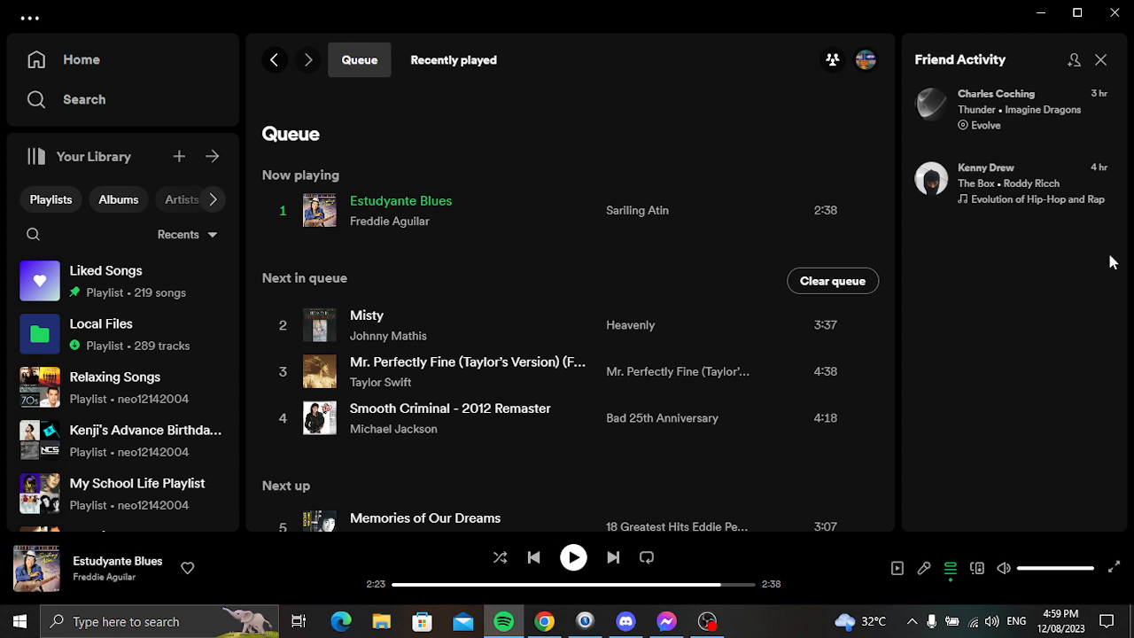
mouse_move(612, 557)
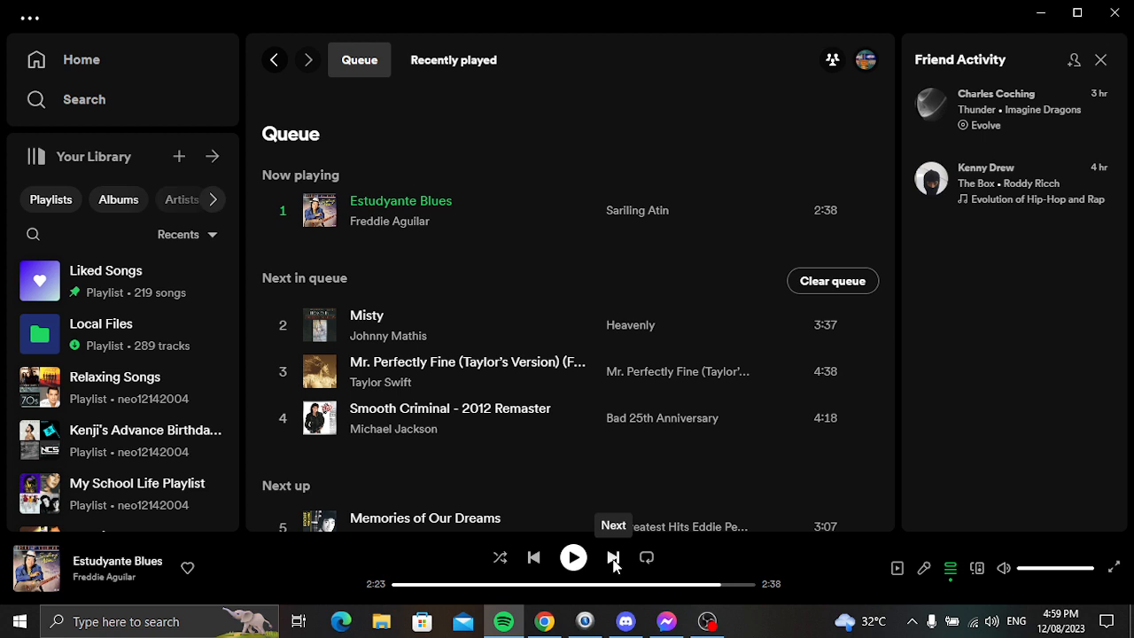
mouse_move(718, 558)
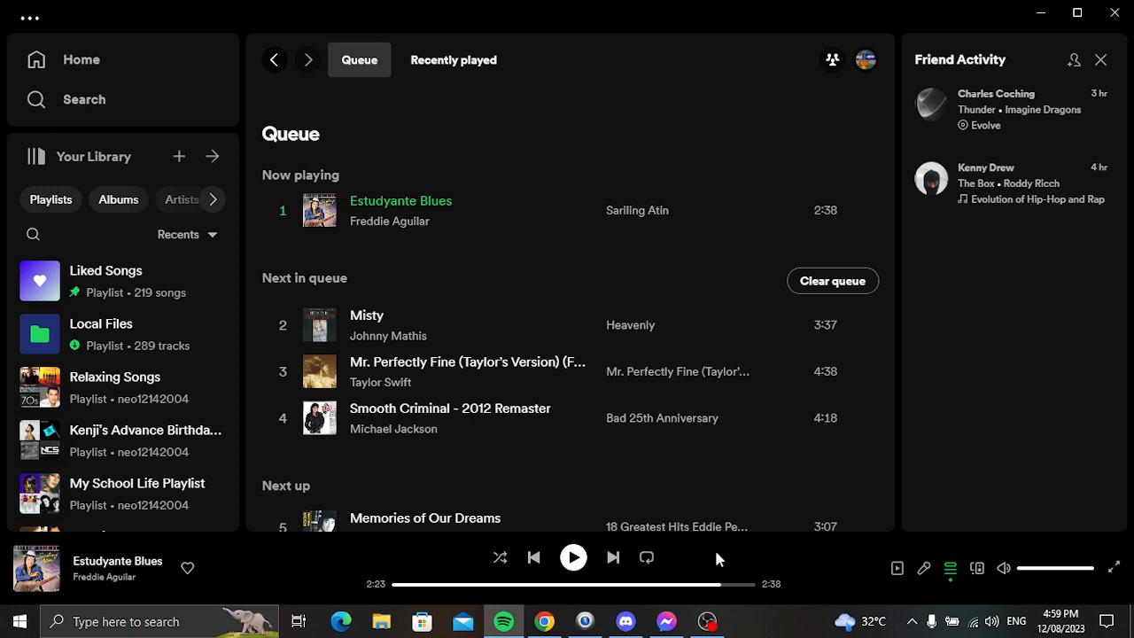
Step: Skip past Estudyante Blues to start Misty by Johnny Mathis
left_click(612, 557)
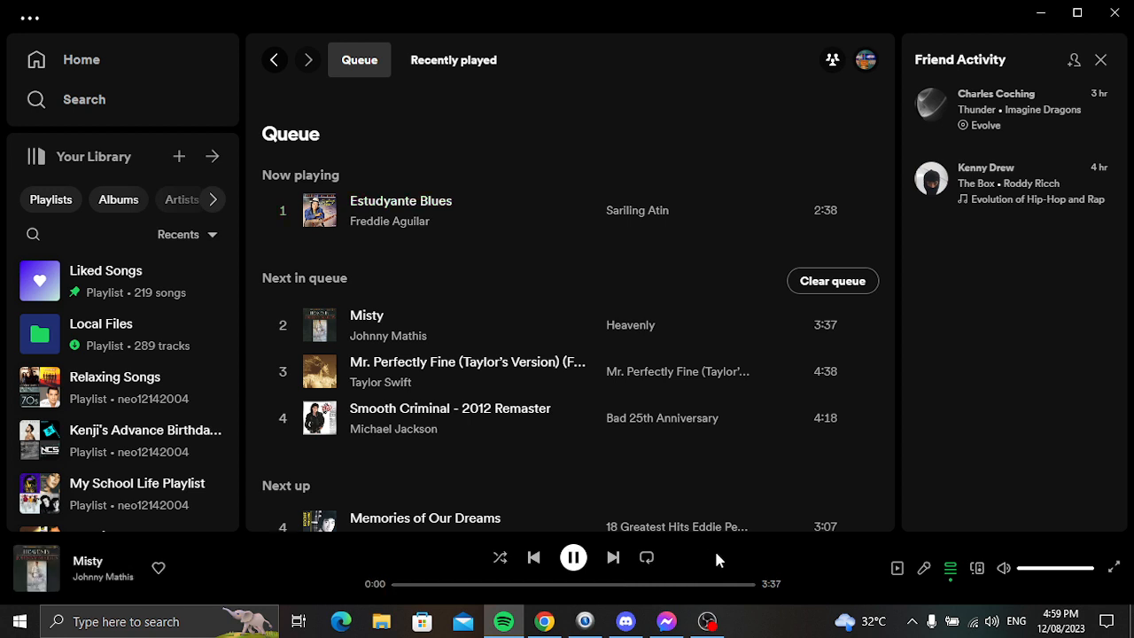
left_click(612, 557)
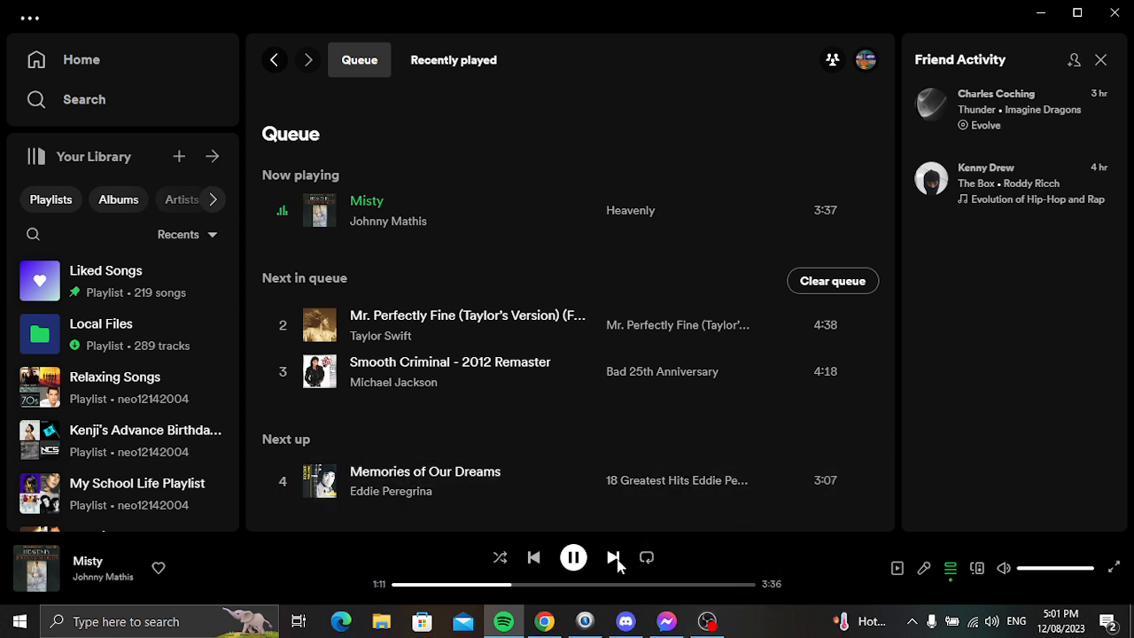
Step: Skip from Misty to Mr. Perfectly Fine, then on to Smooth Criminal
left_click(612, 557)
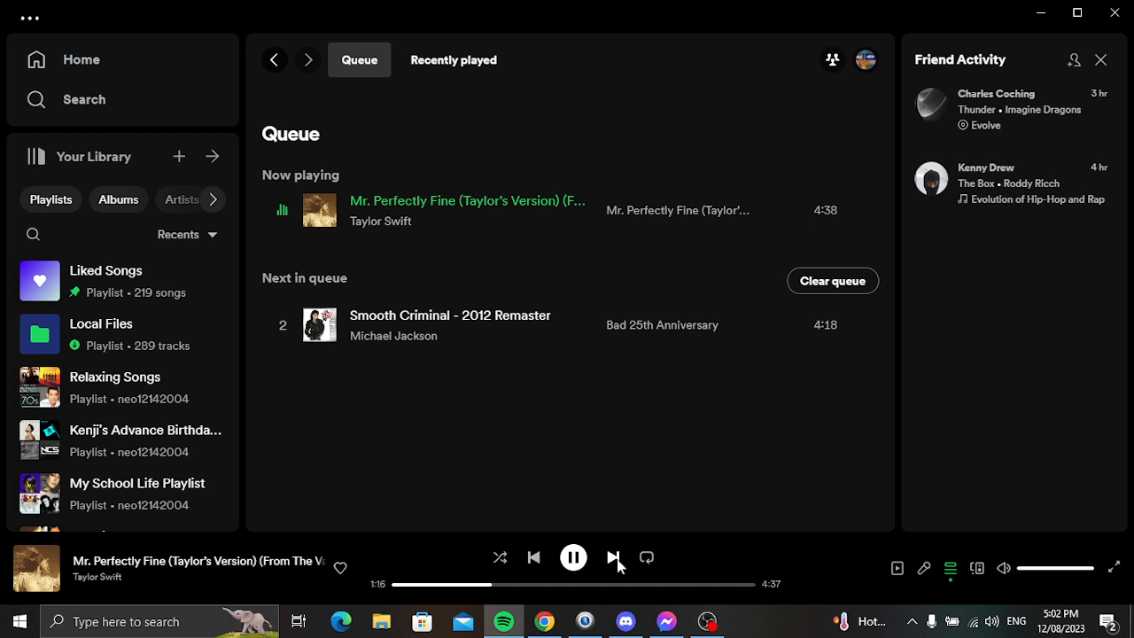
left_click(613, 557)
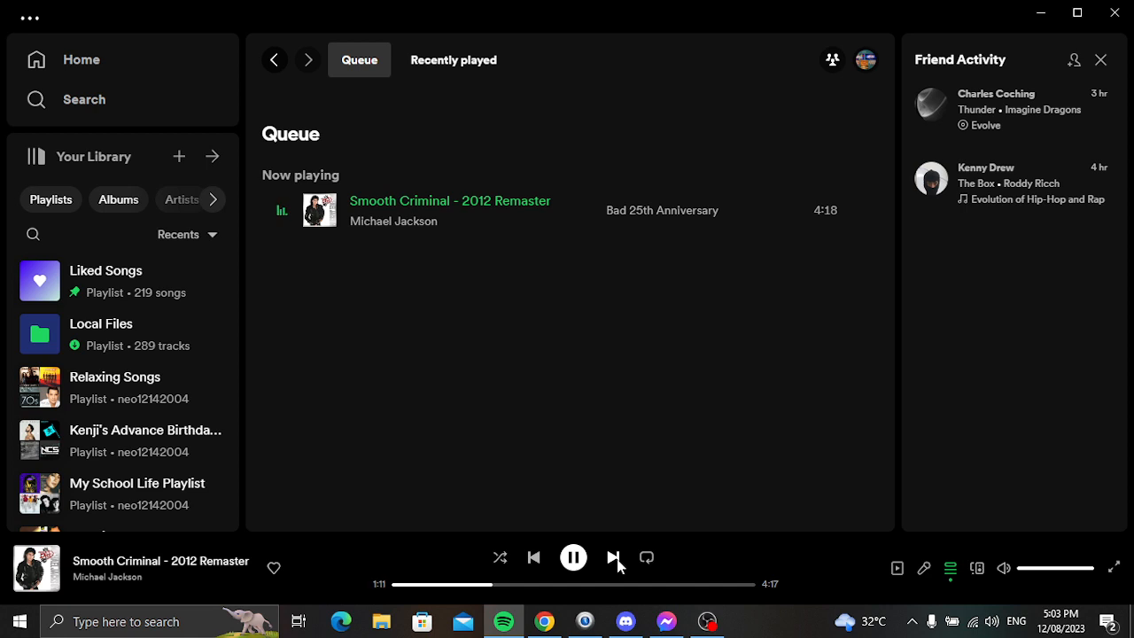
mouse_move(678, 564)
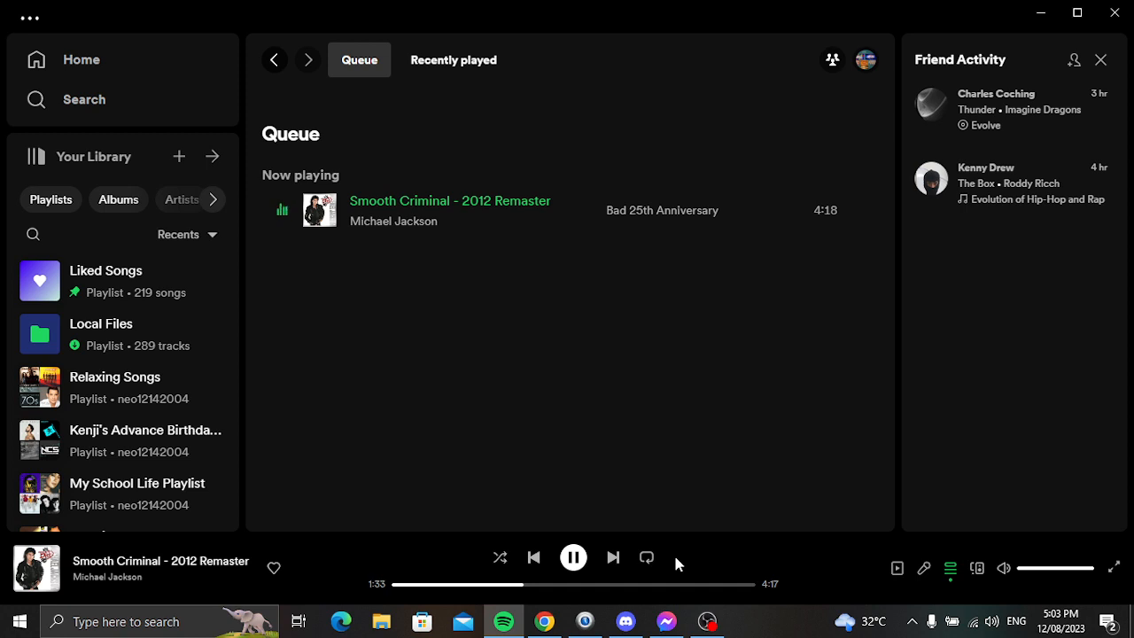
Step: Pause Smooth Criminal about a minute and a half in and bring up the OBS window
left_click(573, 557)
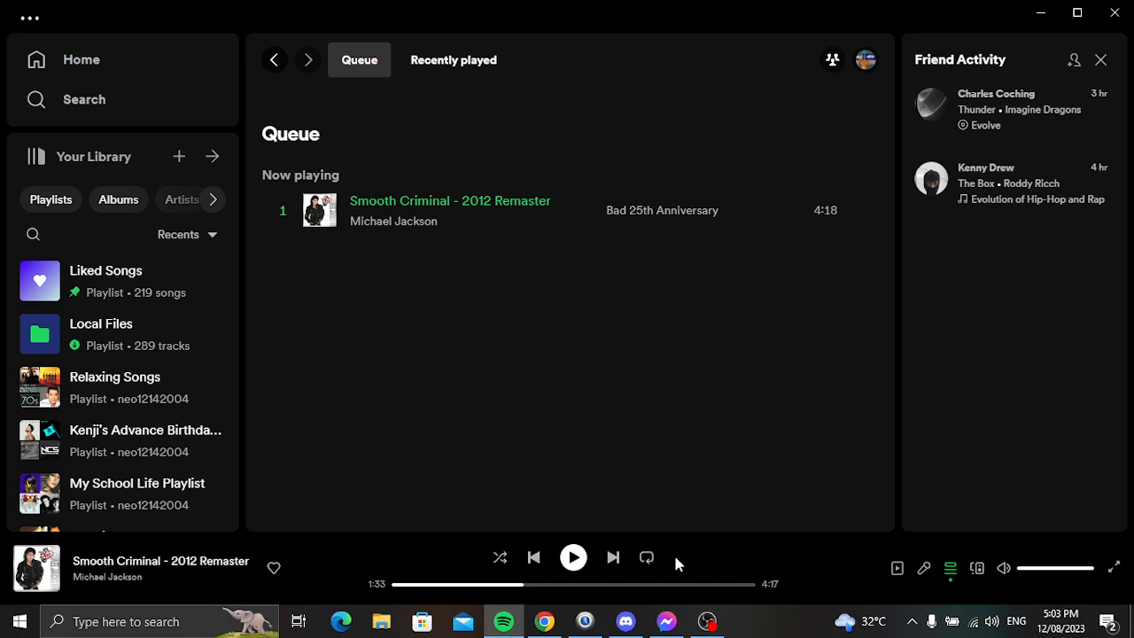
left_click(705, 621)
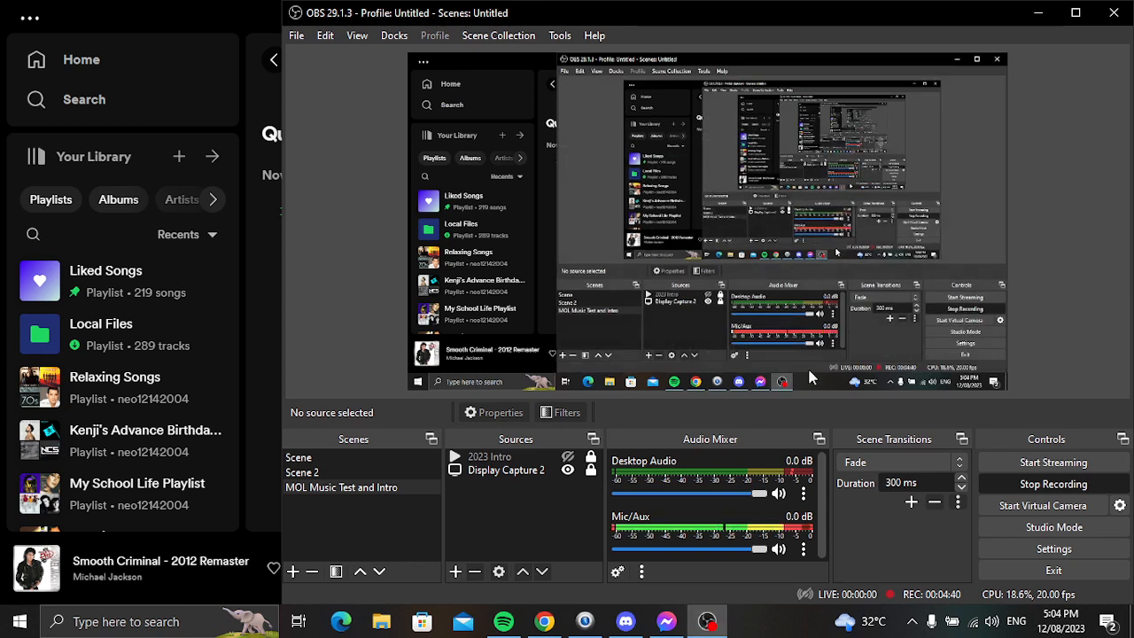